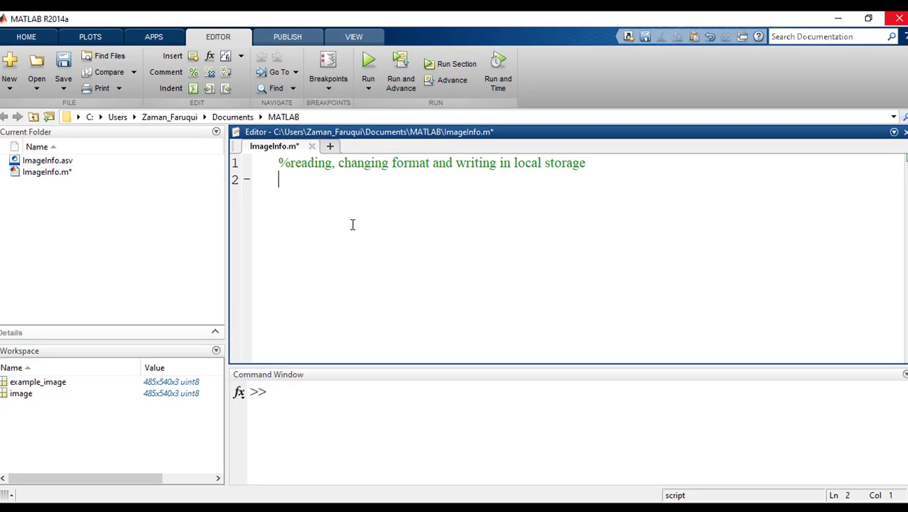
# Add the line image = imread('C:/cat.jpg'); to read the cat image into image
pyautogui.write('image =')
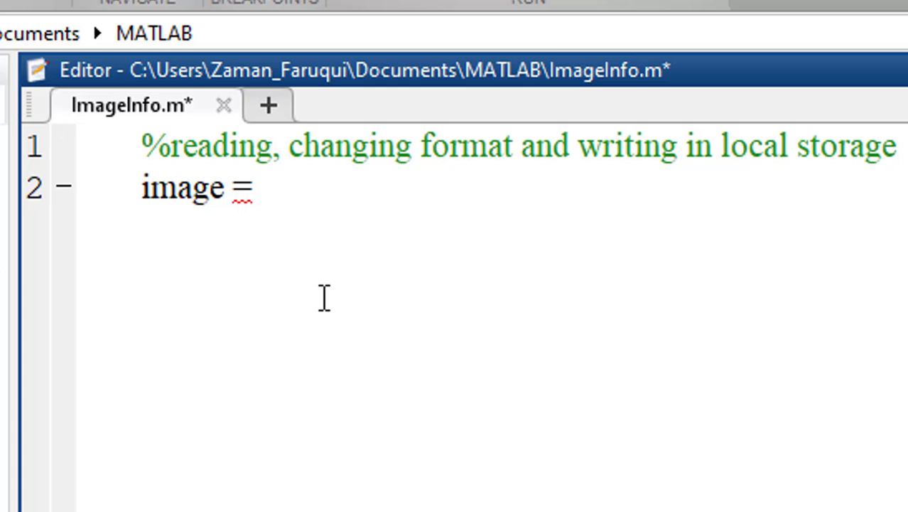
pyautogui.write('imread')
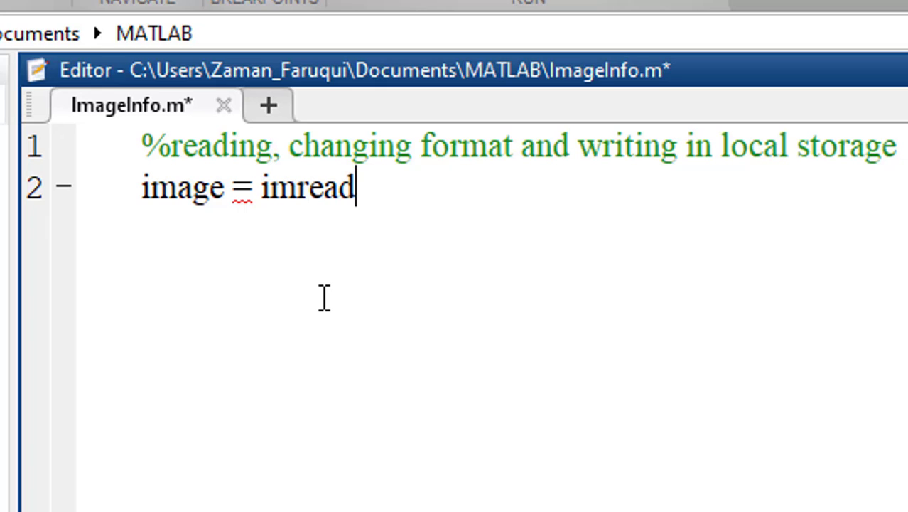
pyautogui.write("('")
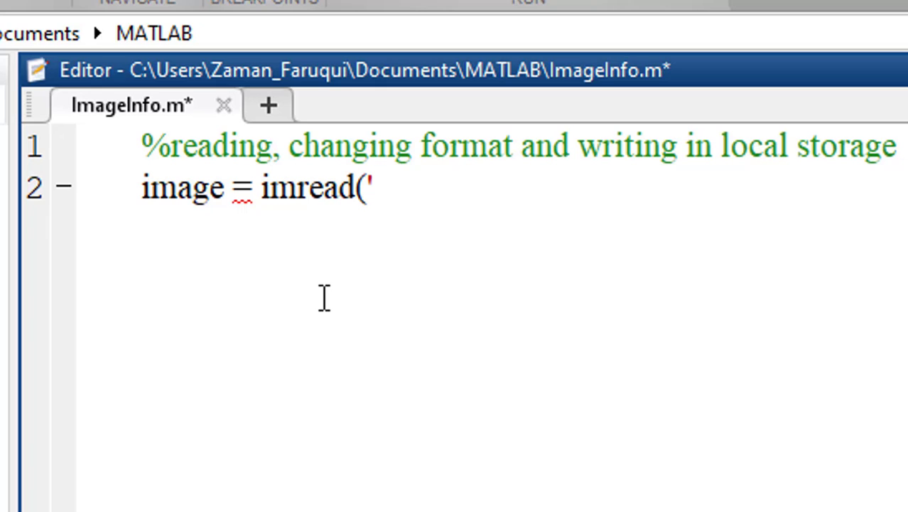
pyautogui.write('C:/')
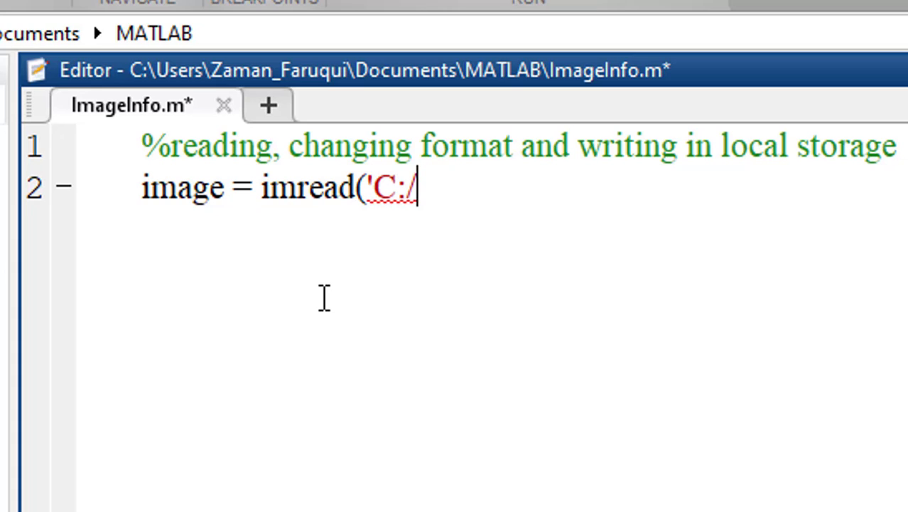
pyautogui.write('cat')
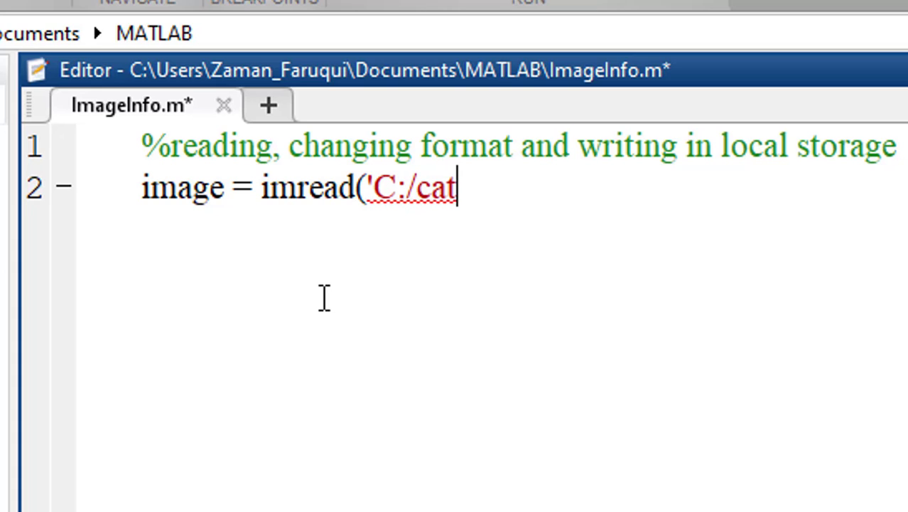
pyautogui.write('.')
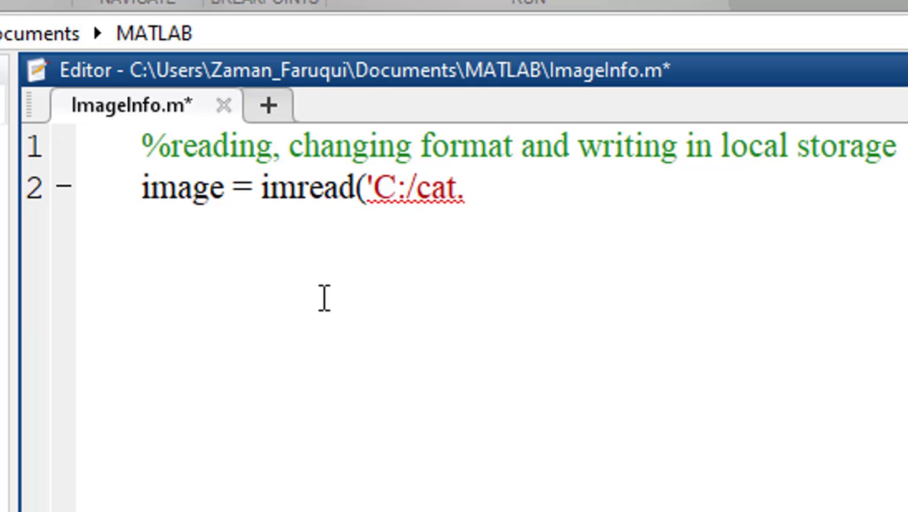
pyautogui.write('jpg')
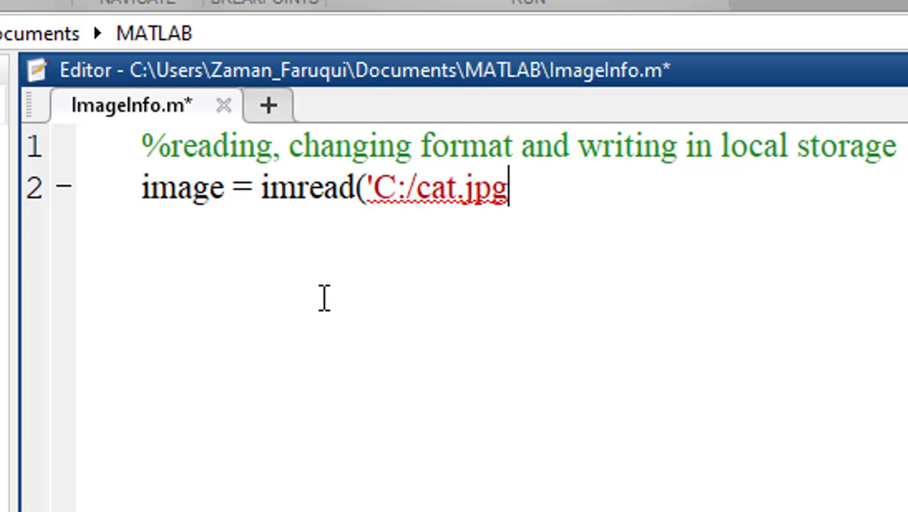
pyautogui.write("');")
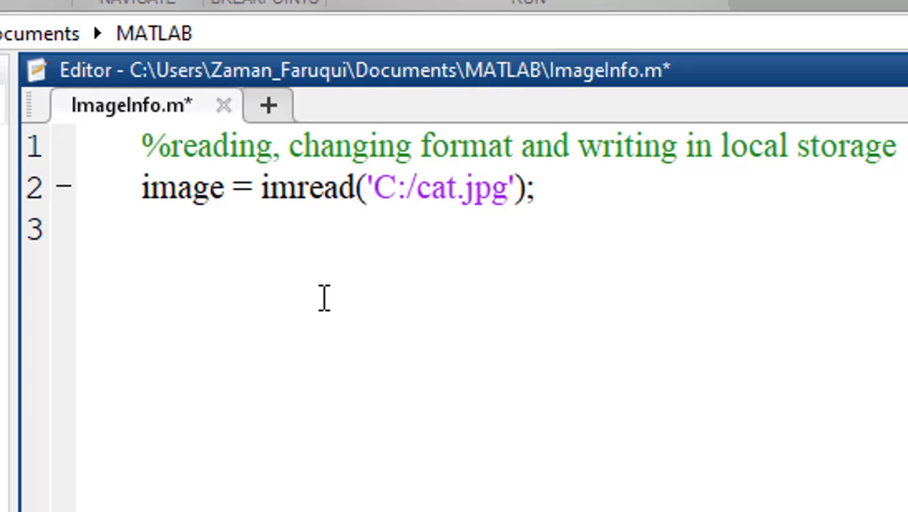
# Add the line imwrite(image, 'D:/newcatimage.png', 'png'); to write the image as PNG
pyautogui.write('imwri')
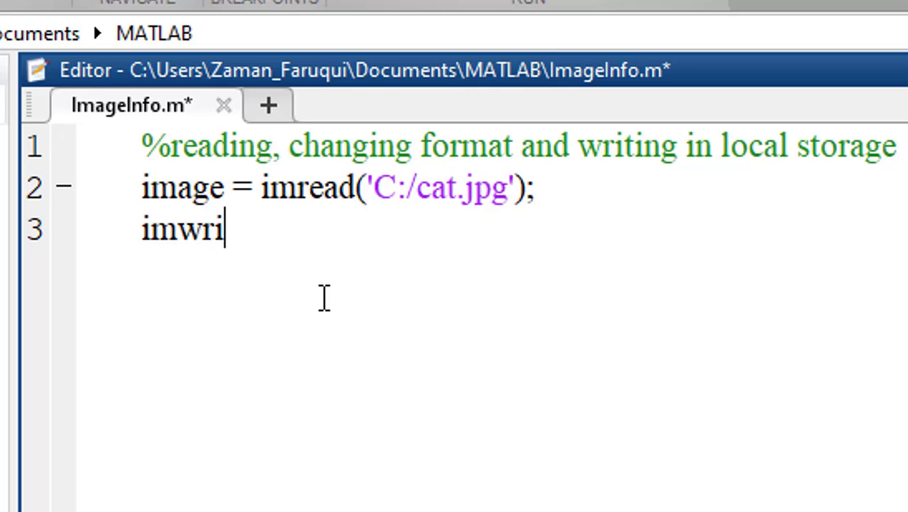
pyautogui.write("te('")
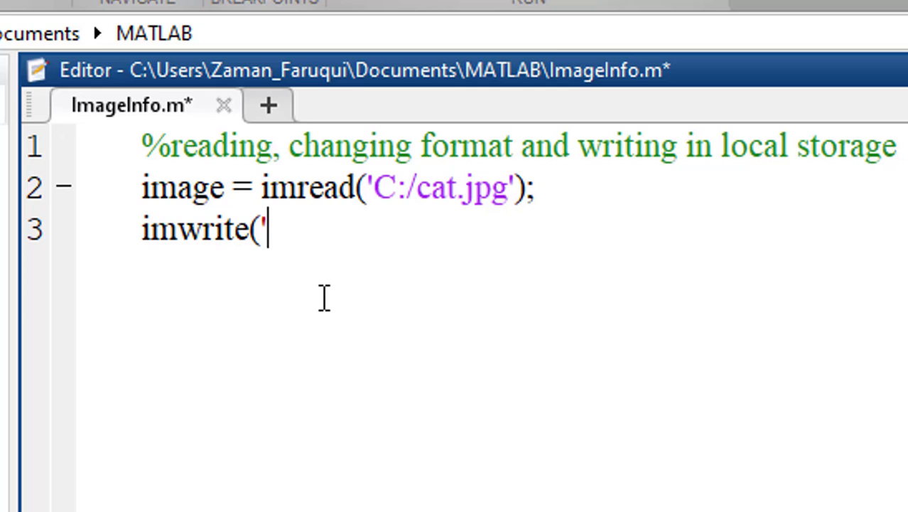
pyautogui.press('BackSpace')
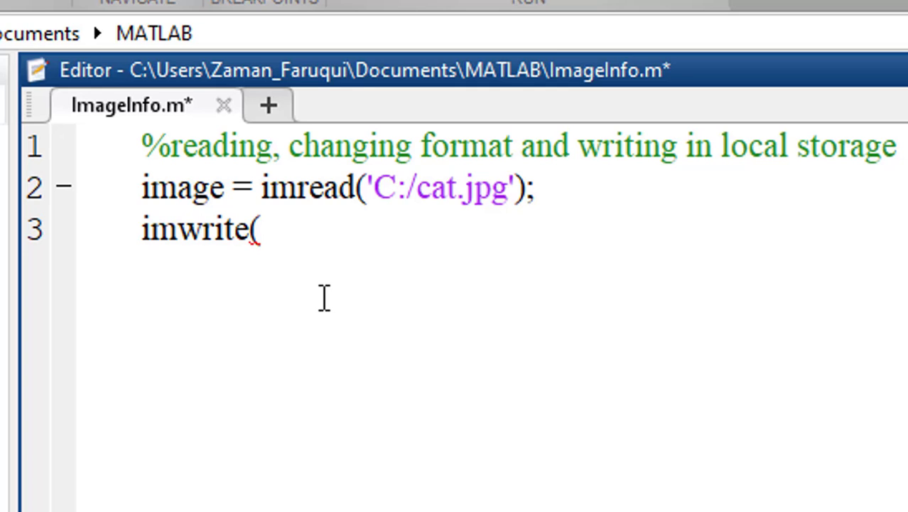
pyautogui.write('imag')
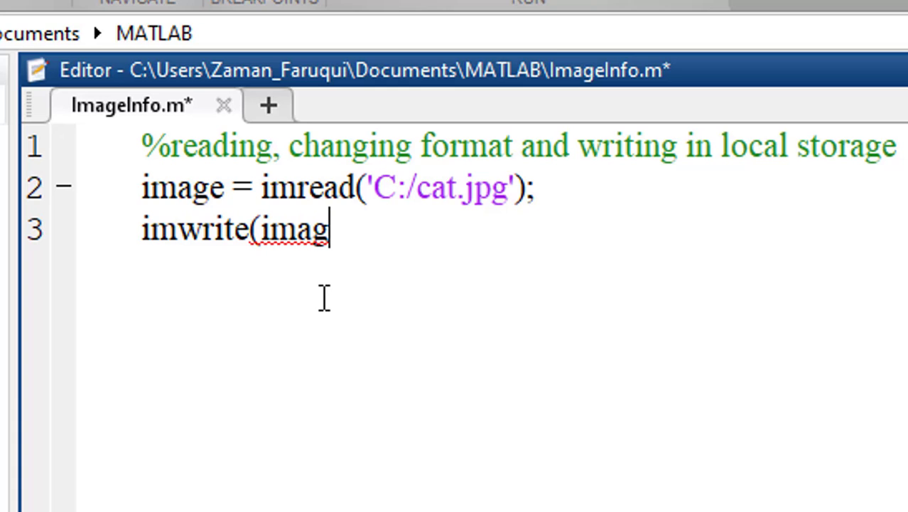
pyautogui.write('e,')
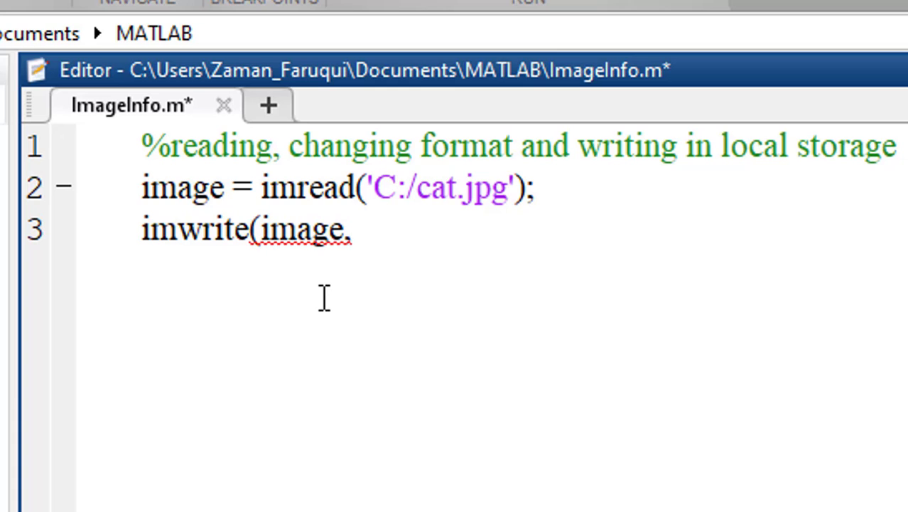
pyautogui.write("'D")
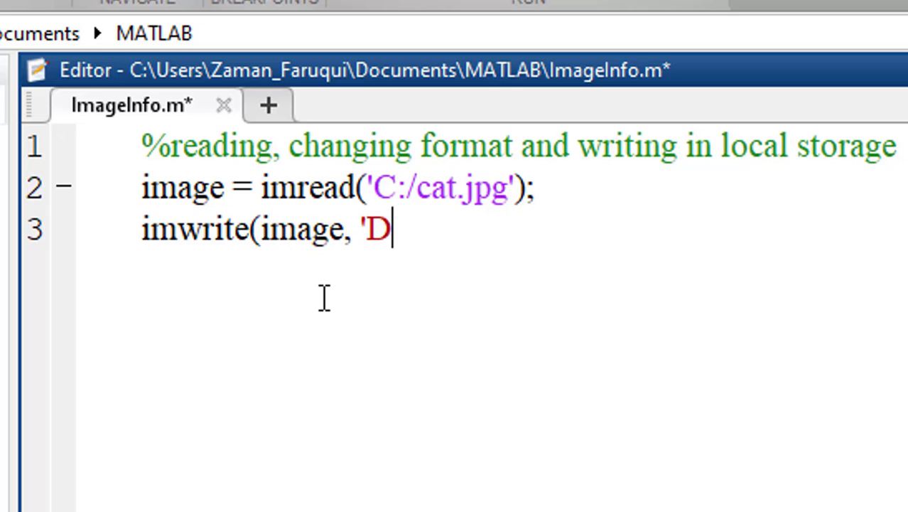
pyautogui.write(':')
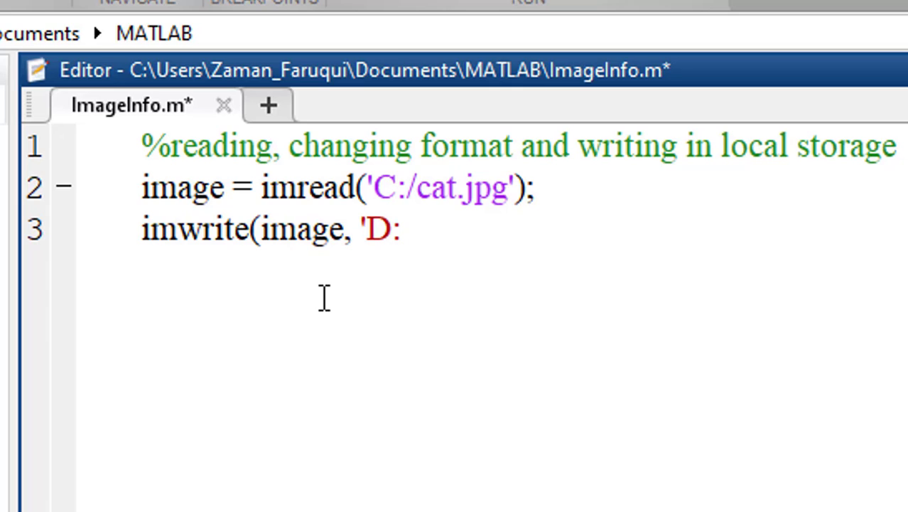
pyautogui.write('/')
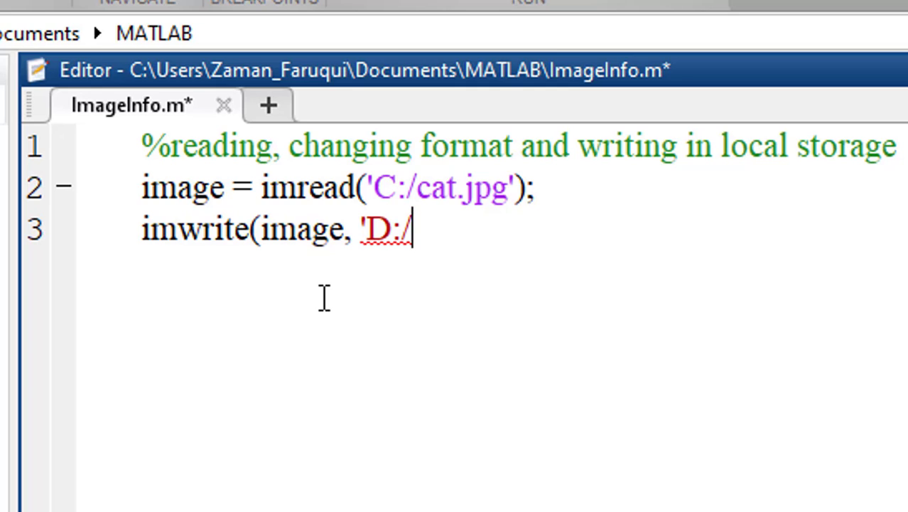
pyautogui.write('newcatimah')
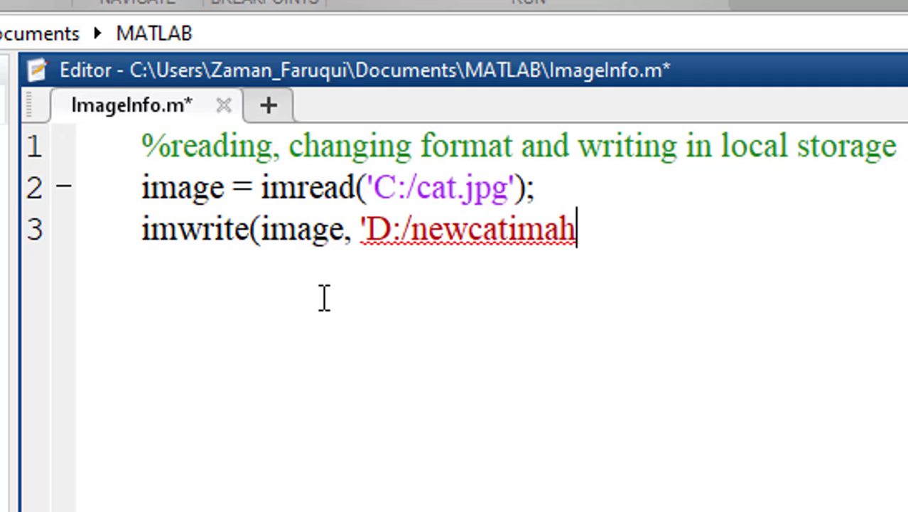
pyautogui.write('ge')
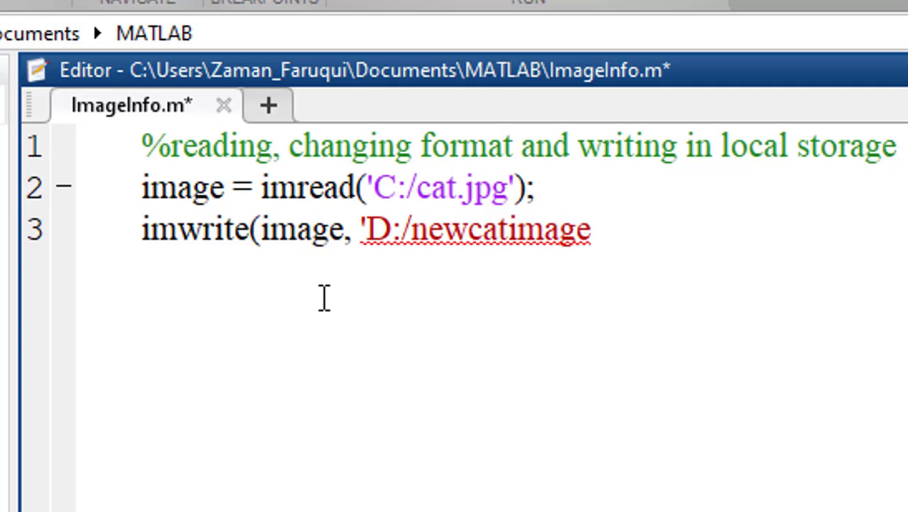
pyautogui.write('.')
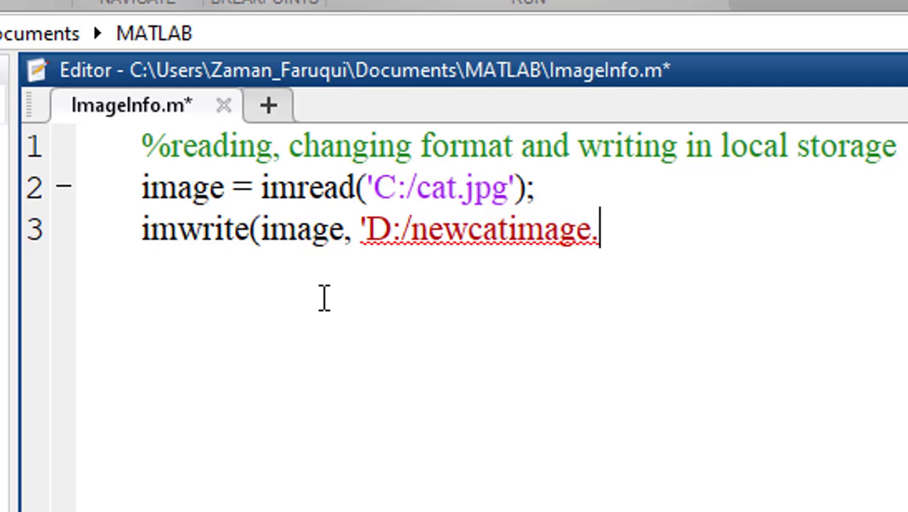
pyautogui.write('png')
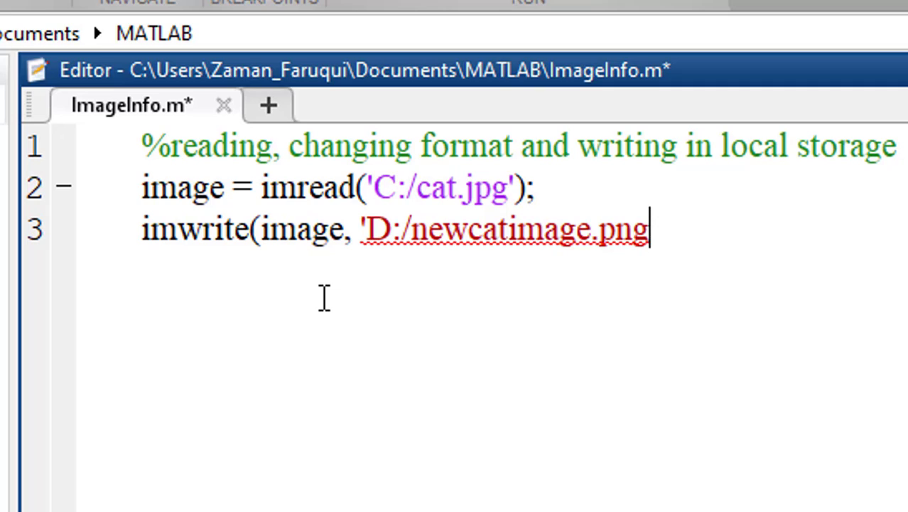
pyautogui.write("',")
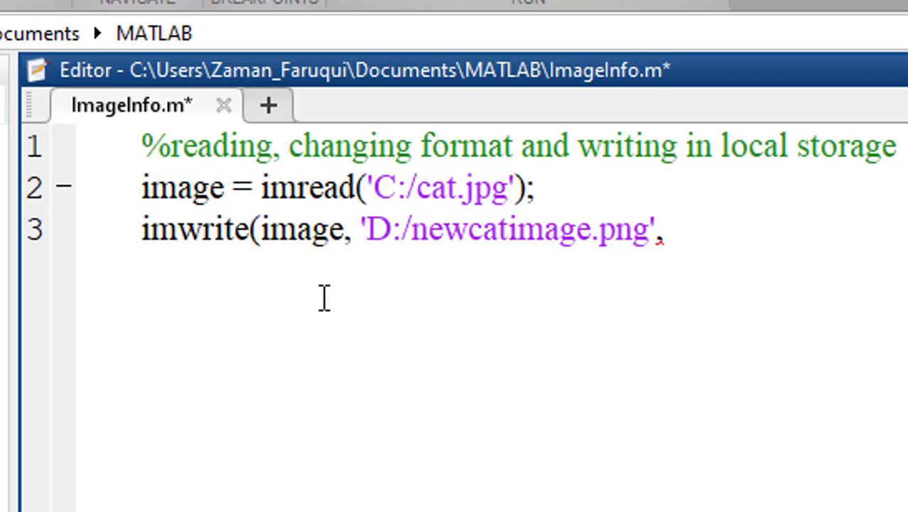
pyautogui.write("'")
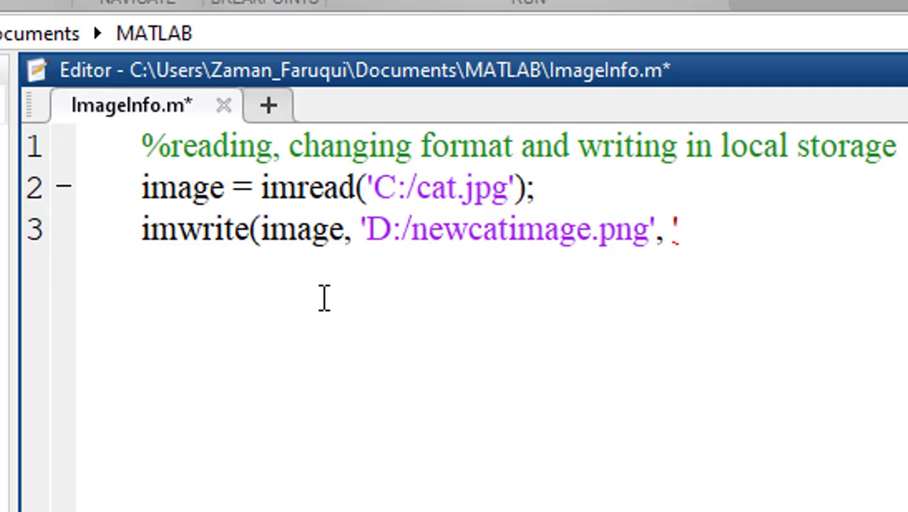
pyautogui.write("png');")
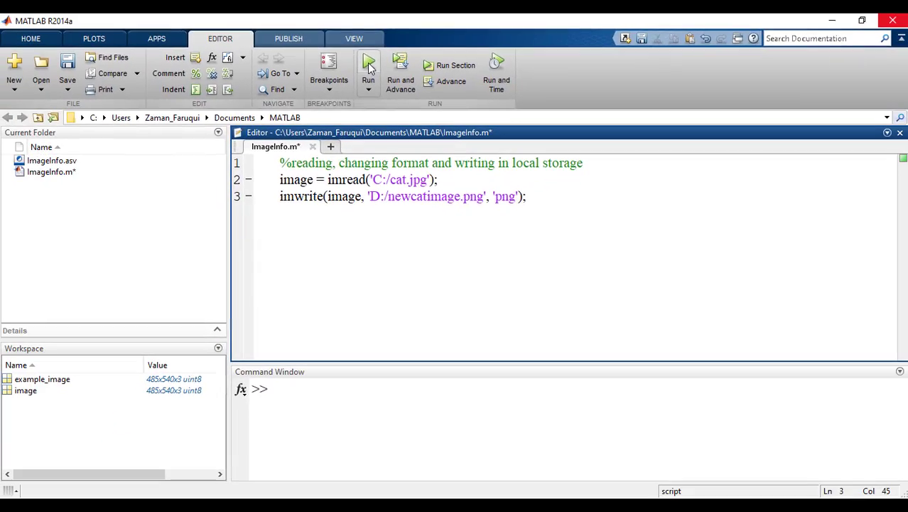
# Run the script and check newcatimage.png with its png extension in File Explorer
pyautogui.click(368, 65)
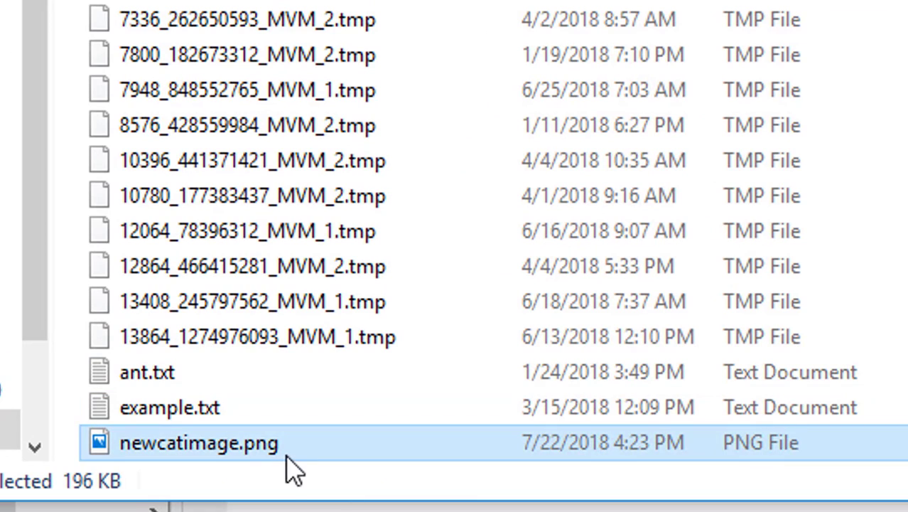
pyautogui.doubleClick(199, 442)
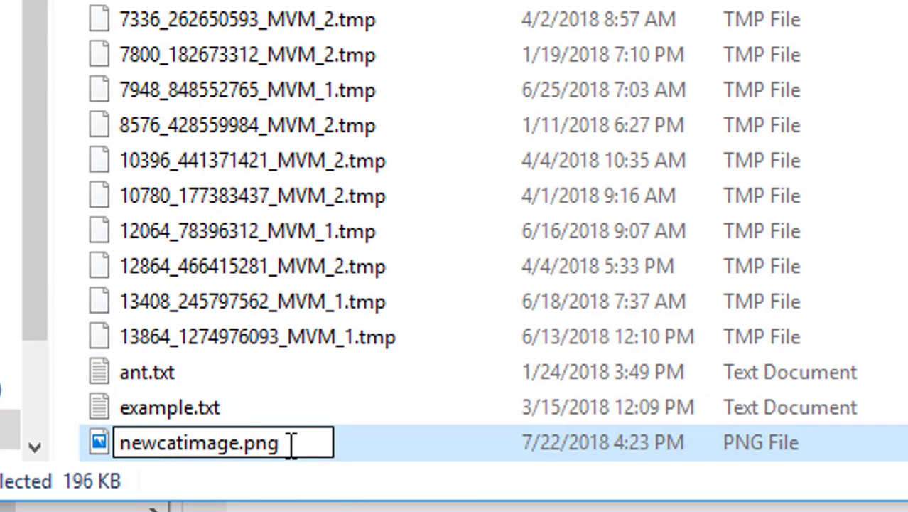
pyautogui.doubleClick(256, 441)
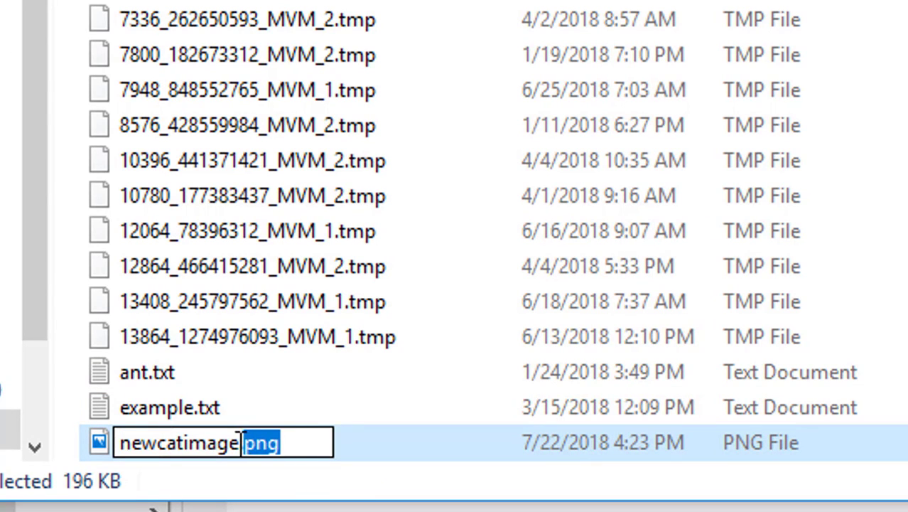